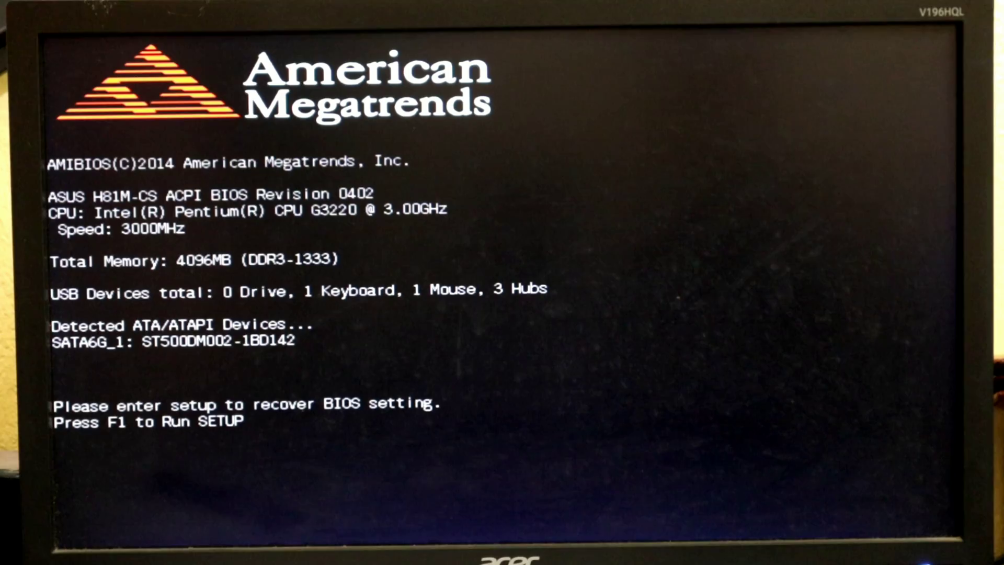
# Enter BIOS setup from the American Megatrends POST screen with F1
pyautogui.press('f1')
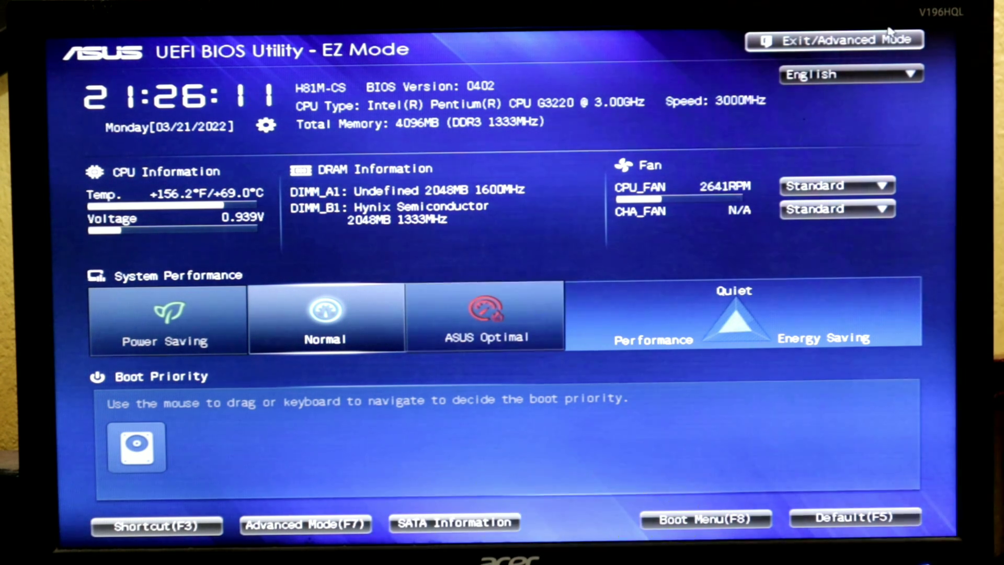
# In Advanced Mode's Boot settings, set Wait For 'F1' If Error to Disabled
pyautogui.click(834, 39)
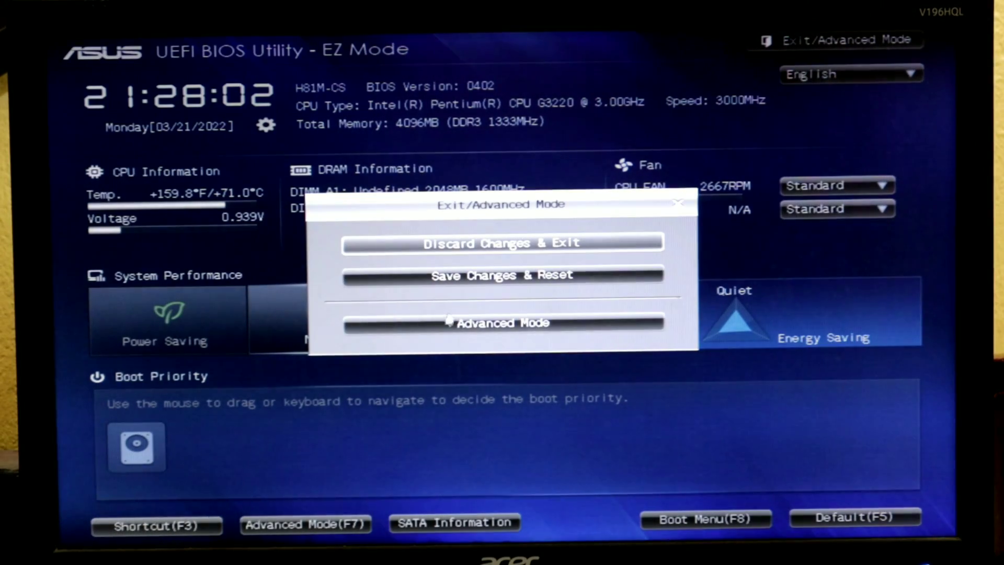
pyautogui.click(502, 323)
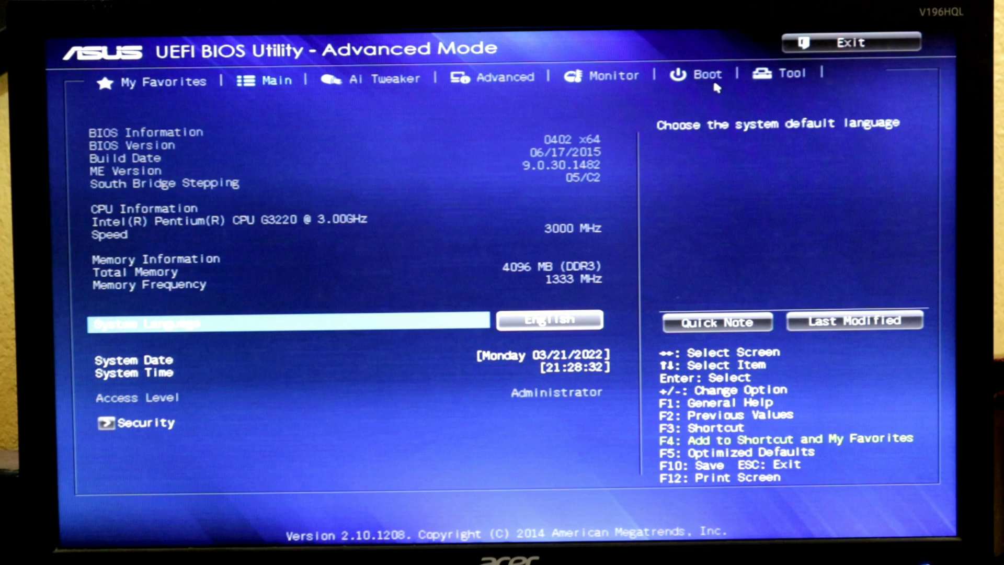
pyautogui.click(707, 72)
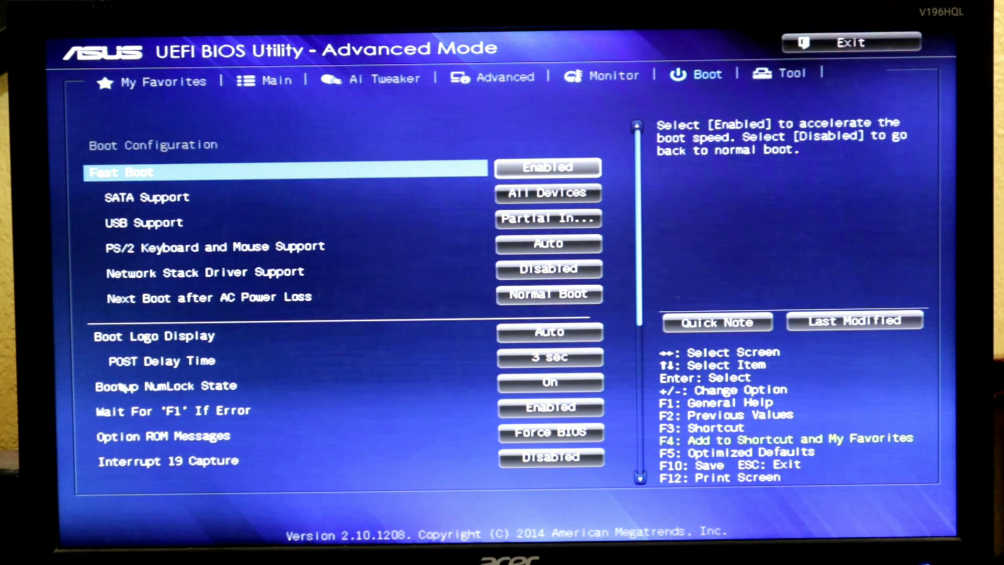
pyautogui.moveTo(211, 423)
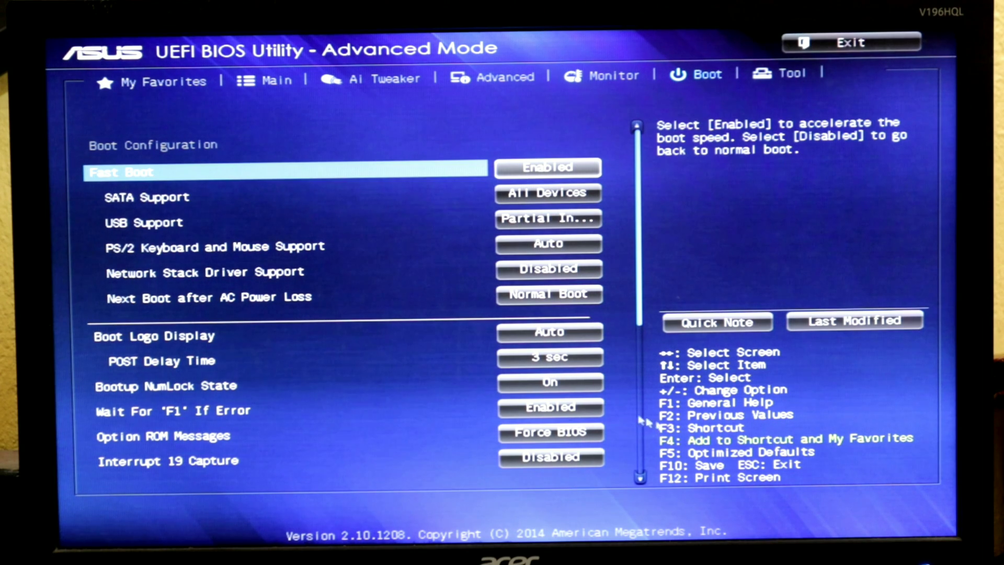
pyautogui.click(549, 408)
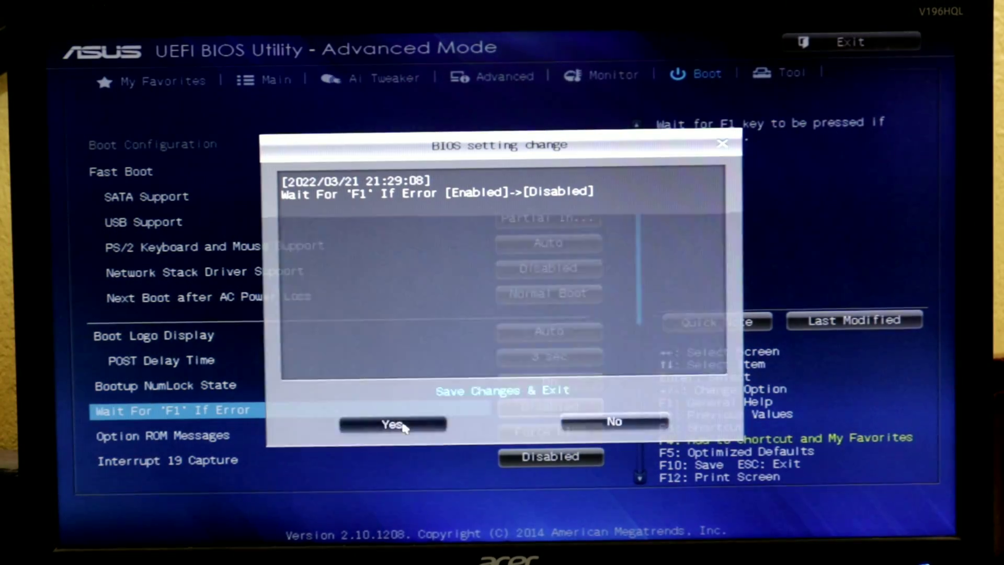
pyautogui.click(392, 424)
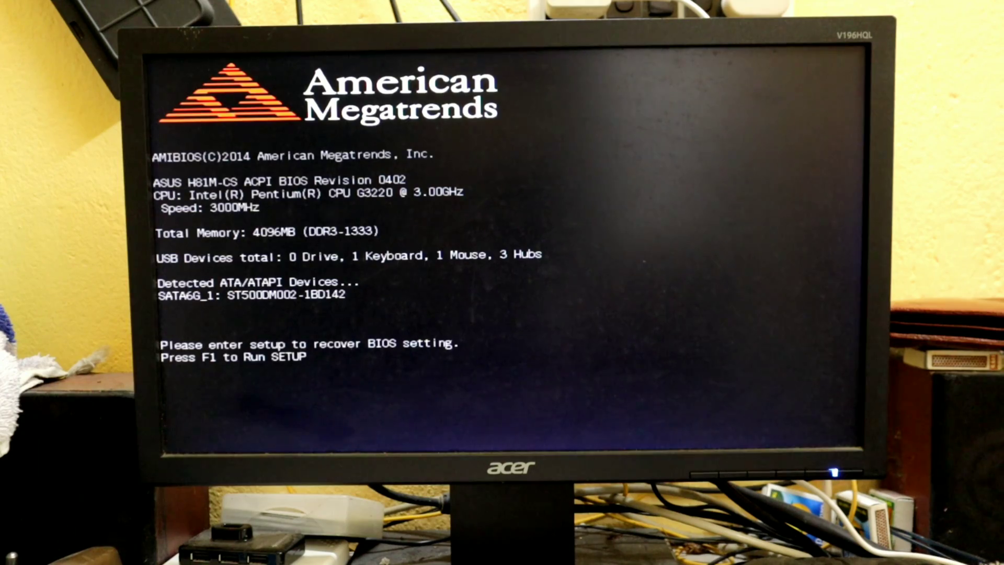
# Re-enter BIOS setup and set the system clock to year 2022, hour 10, then save it
pyautogui.press('f1')
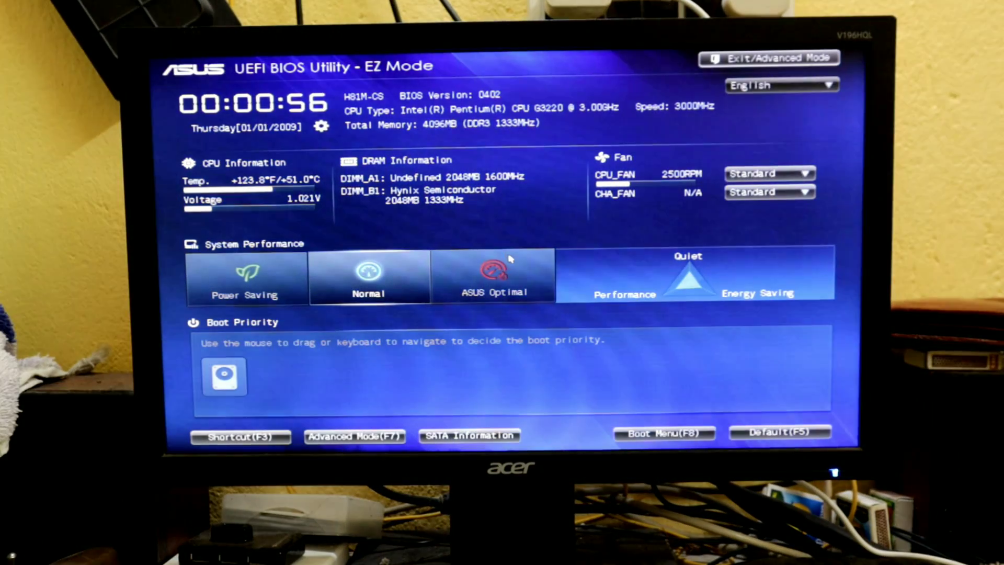
pyautogui.click(322, 126)
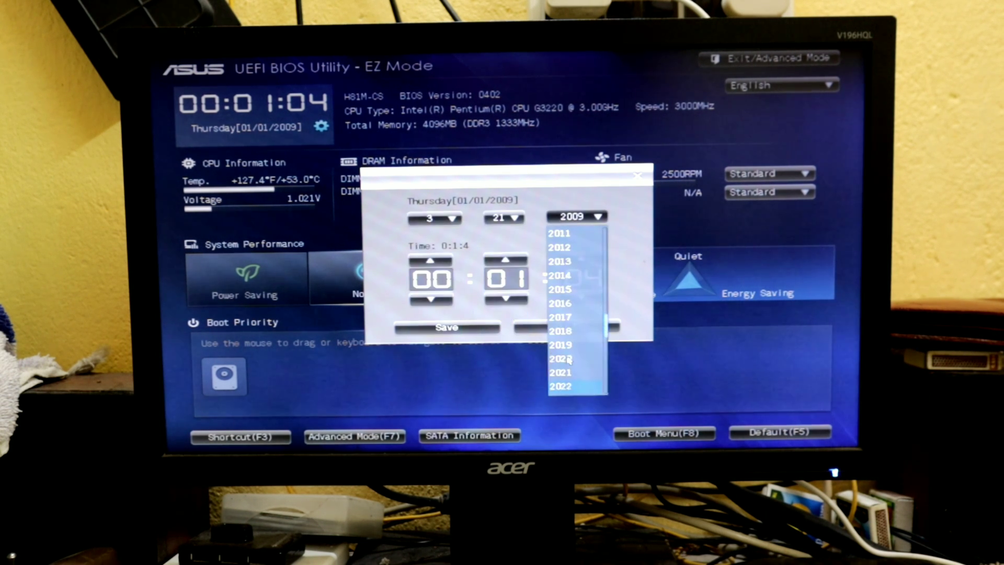
pyautogui.click(561, 386)
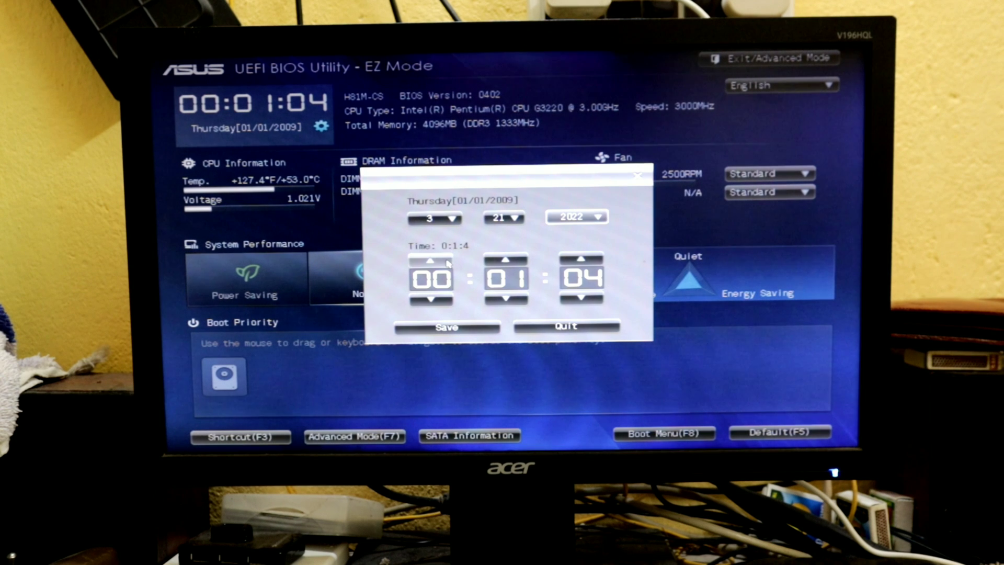
pyautogui.click(430, 260)
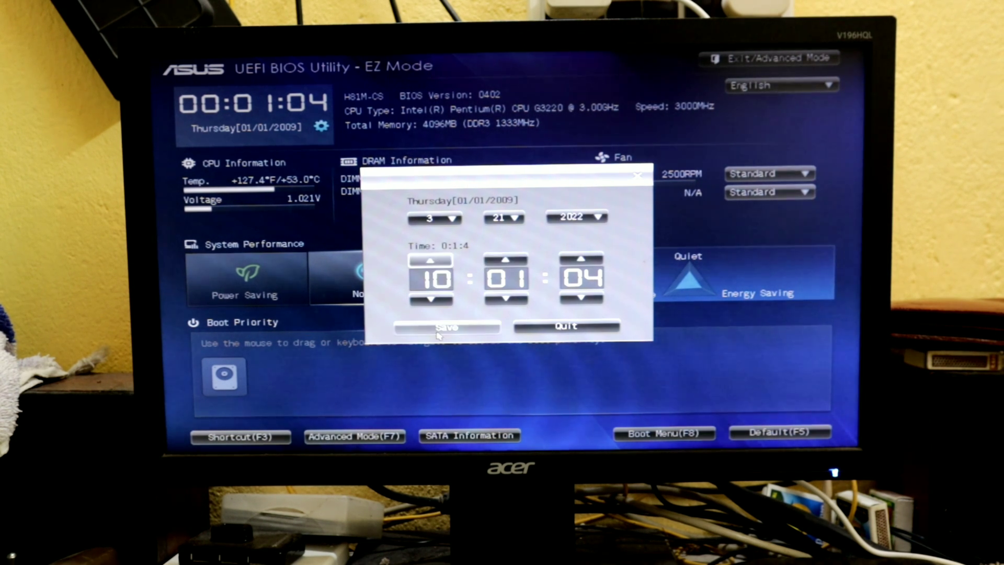
pyautogui.click(448, 327)
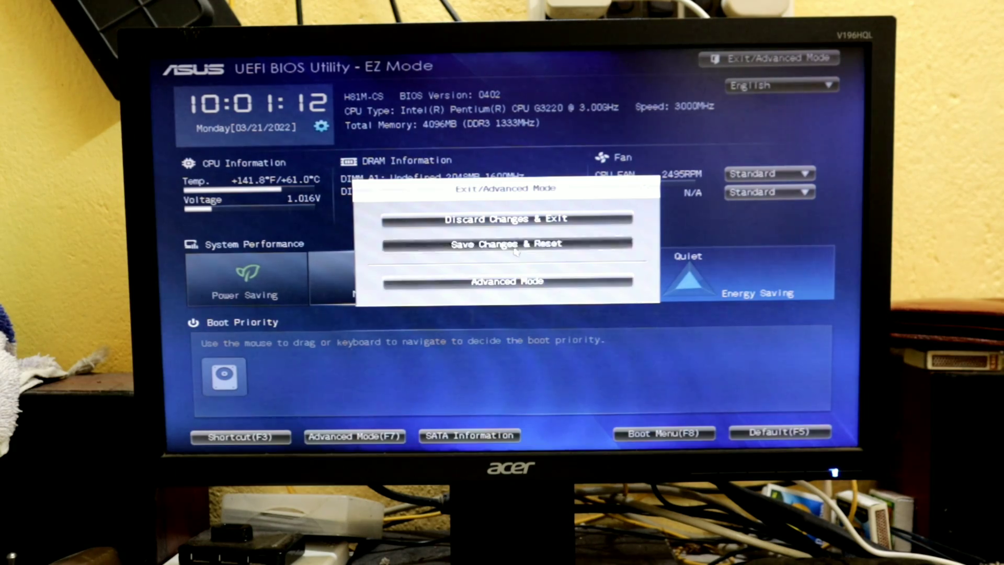
# Save changes and reset so the PC restarts into Windows
pyautogui.click(505, 243)
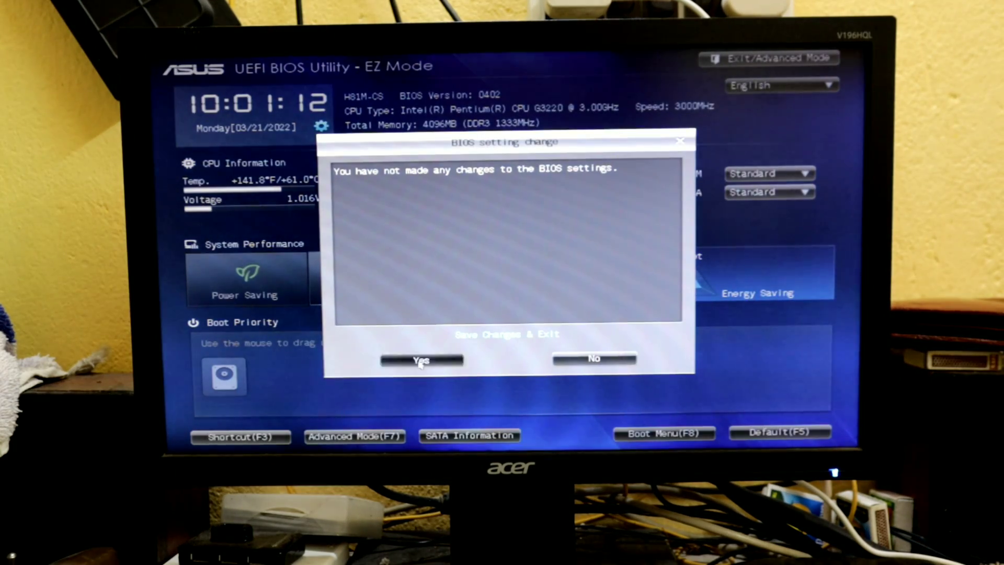
pyautogui.click(420, 360)
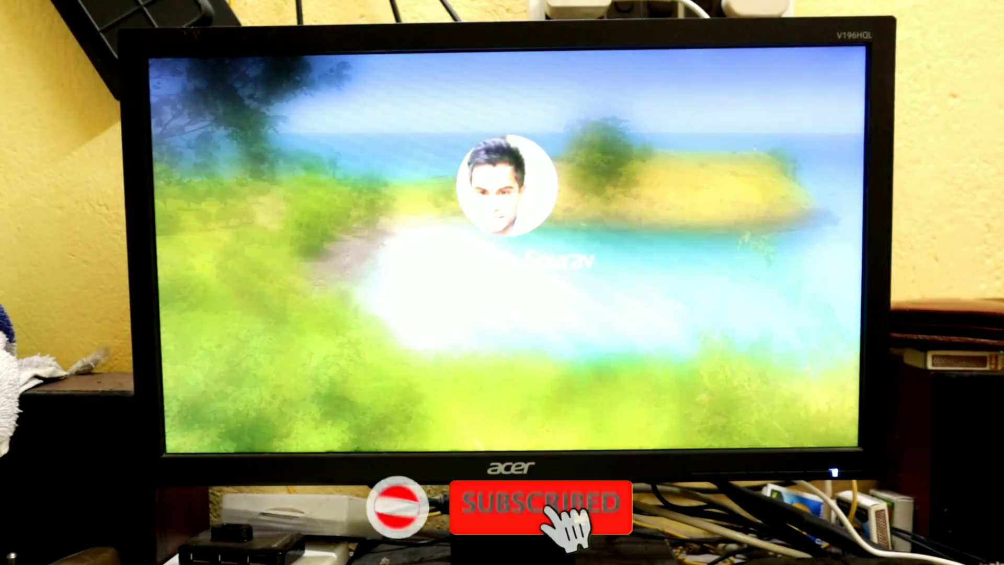